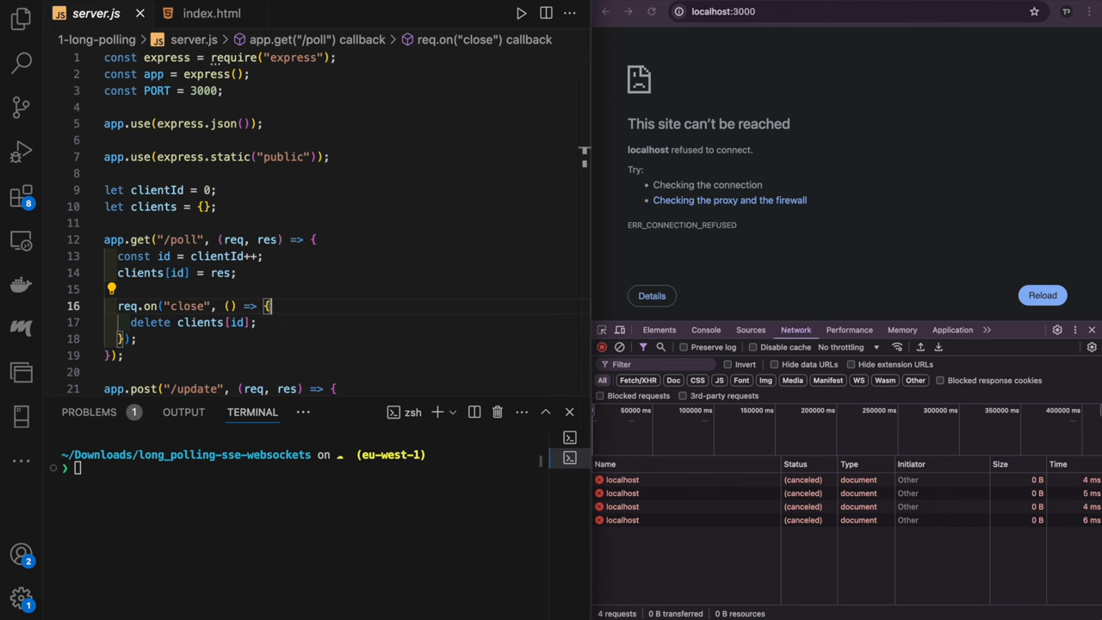
{"action": "mouse_move", "coordinate": [379, 279]}
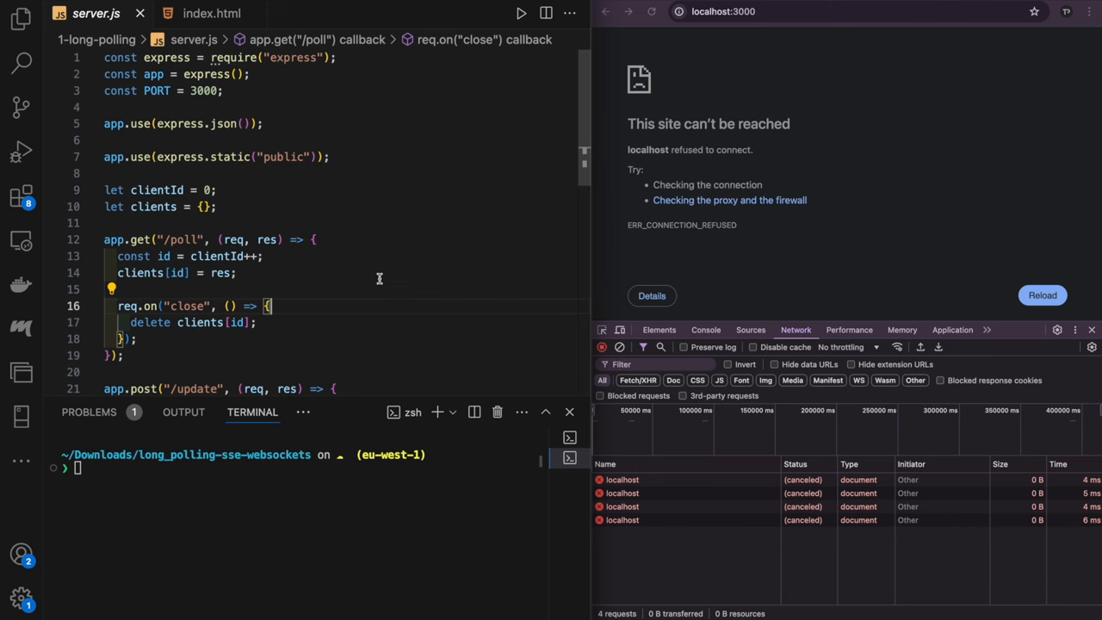
- Scroll through the long-polling server.js routes, then switch to the index.html client
{"action": "scroll", "scroll_direction": "down", "scroll_amount": 3}
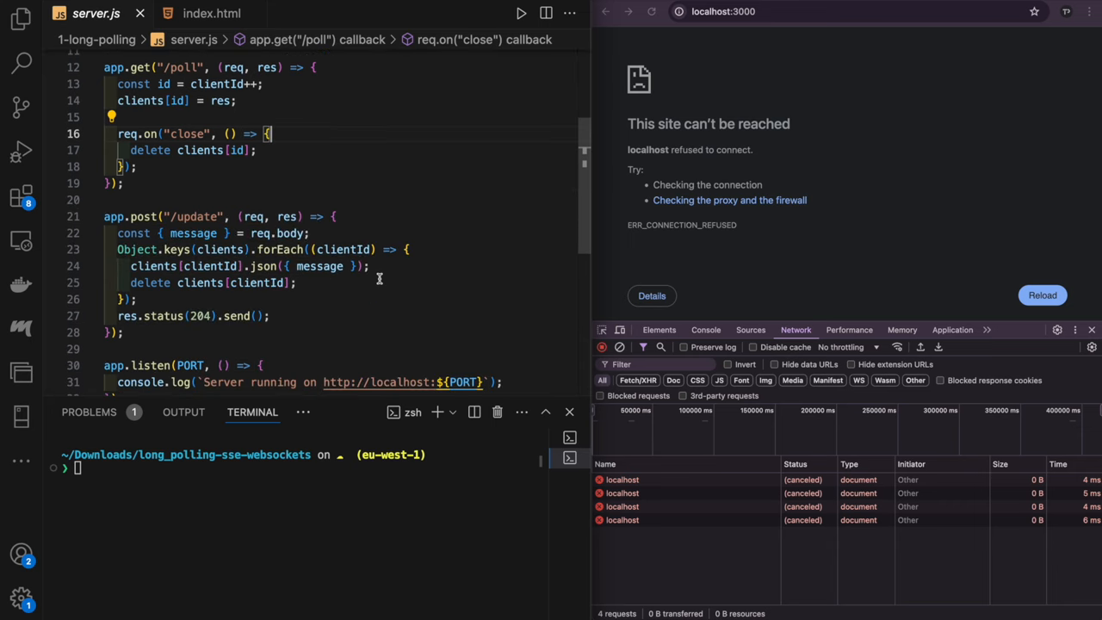
{"action": "left_click", "coordinate": [210, 13]}
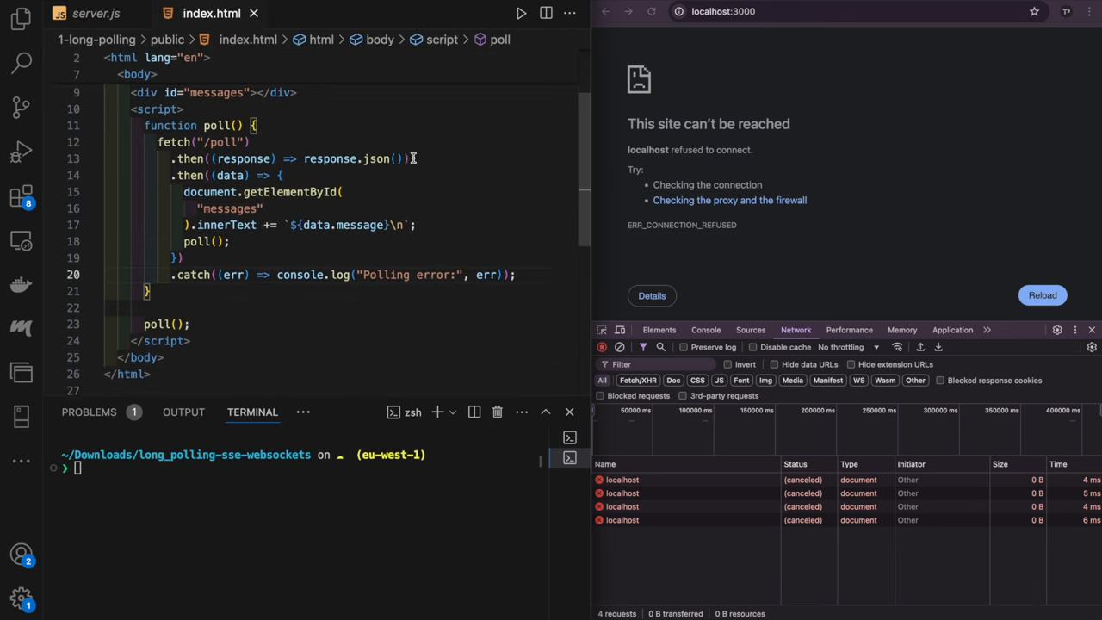
- Scroll the index.html poll function that appends fetched messages and re-polls
{"action": "scroll", "scroll_direction": "down", "scroll_amount": 3}
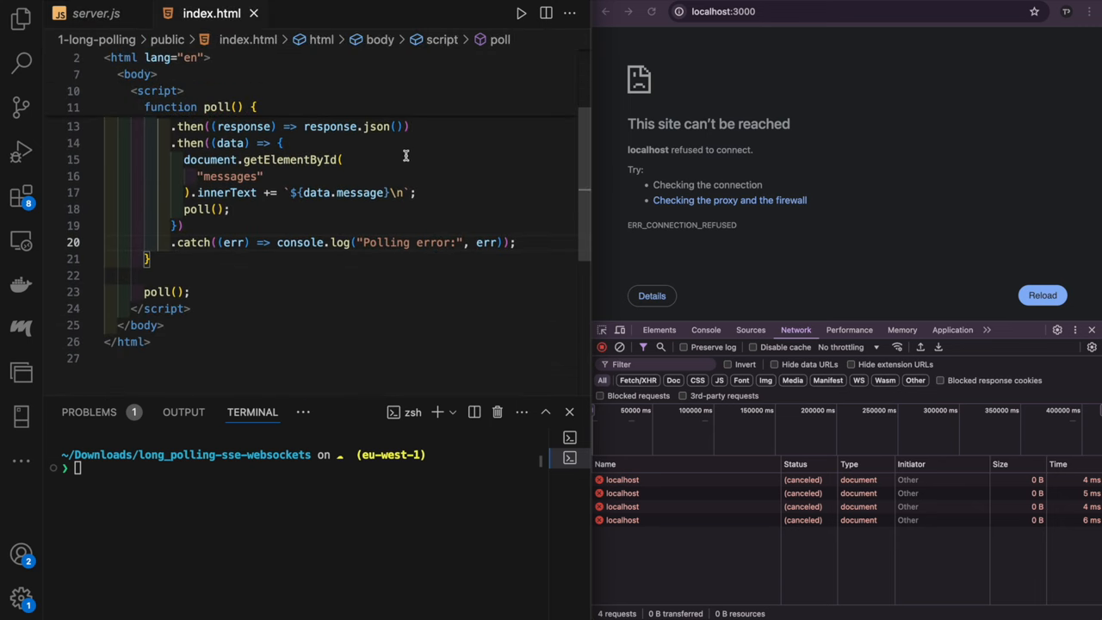
{"action": "mouse_move", "coordinate": [416, 158]}
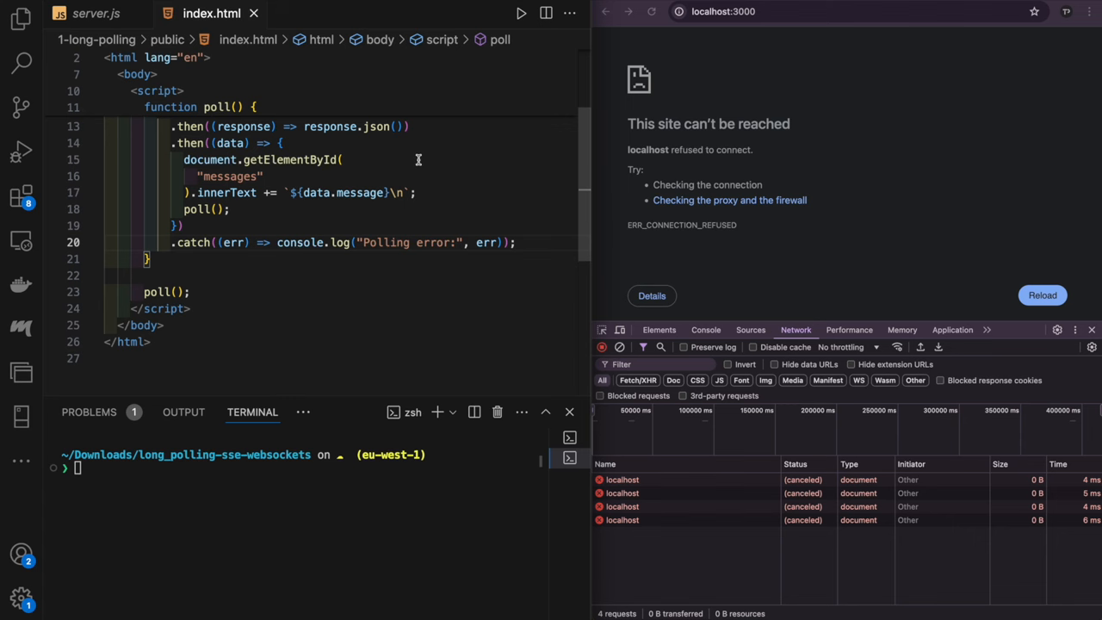
{"action": "mouse_move", "coordinate": [444, 193]}
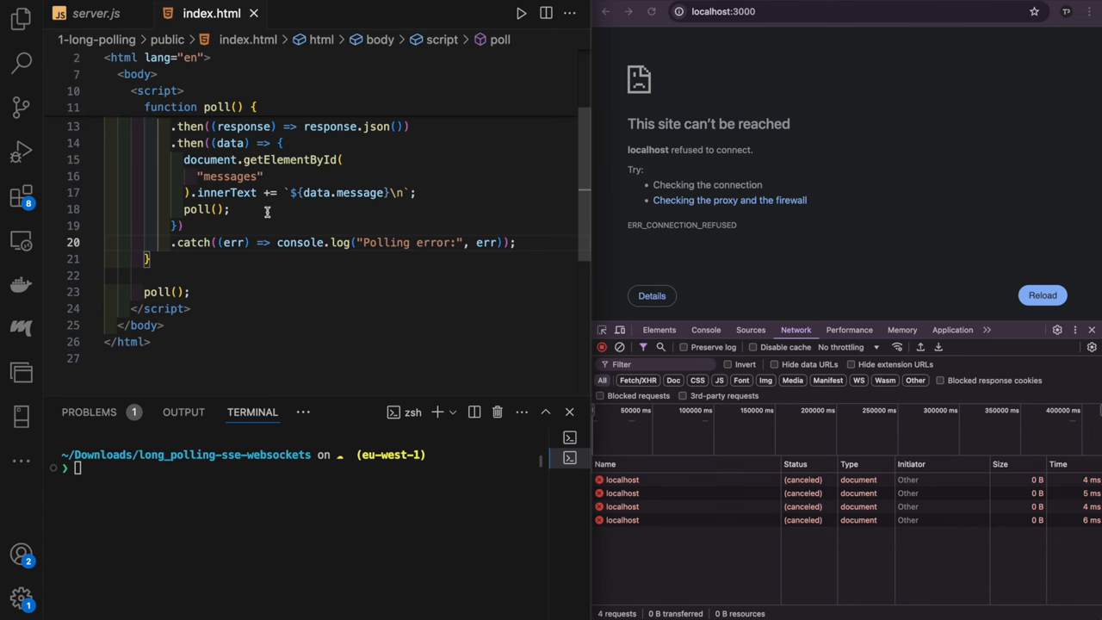
{"action": "mouse_move", "coordinate": [268, 222]}
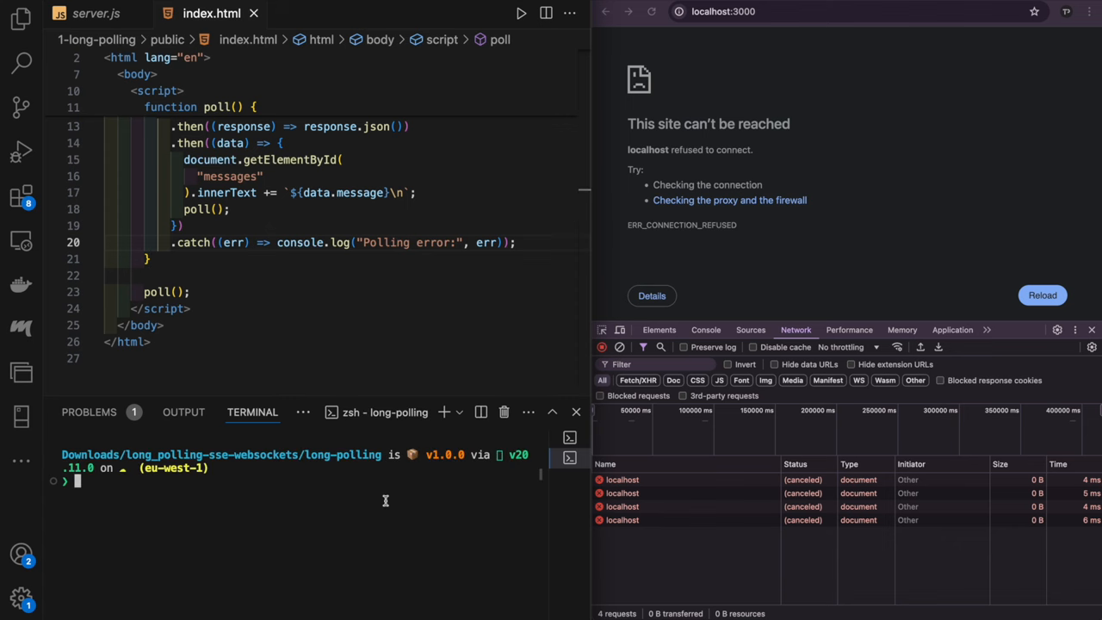
- Run node server.js for the long-polling demo and reload localhost:3000 in the browser
{"action": "type", "text": "node ser"}
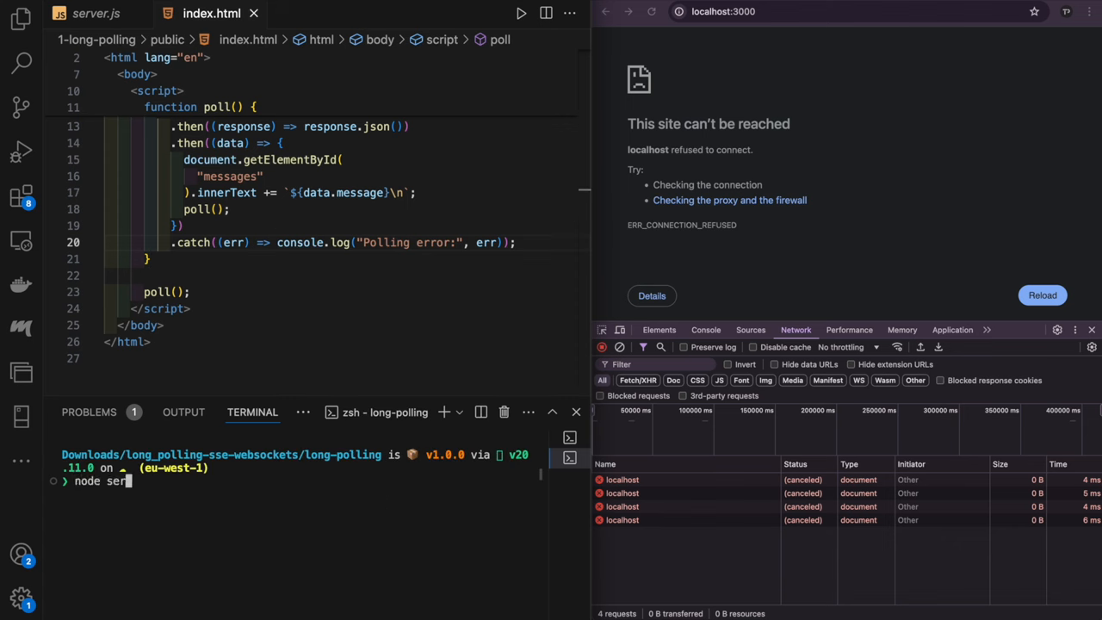
{"action": "key", "text": "Enter"}
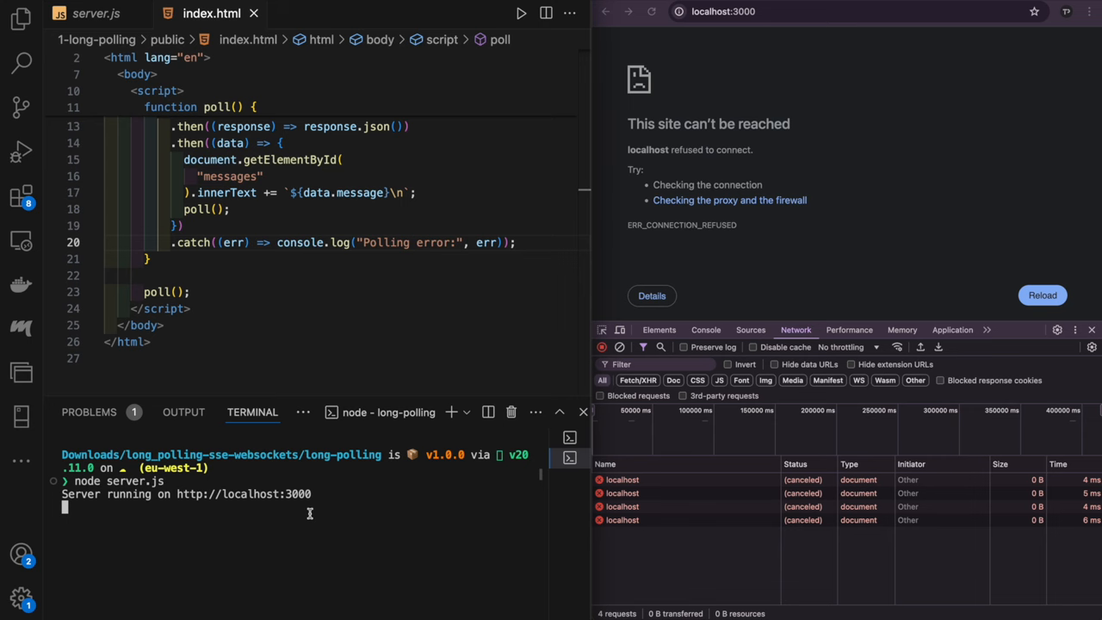
{"action": "left_click", "coordinate": [1041, 294]}
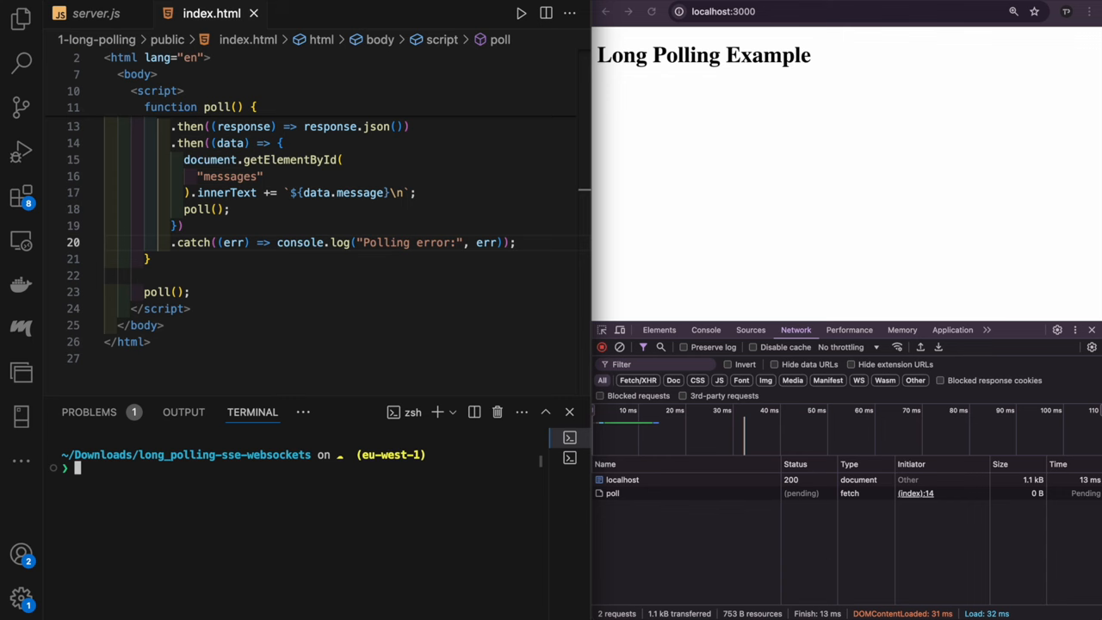
- POST {"message": "Hello, client!"} to /update with curl so it appears on the page
{"action": "type", "text": "c"}
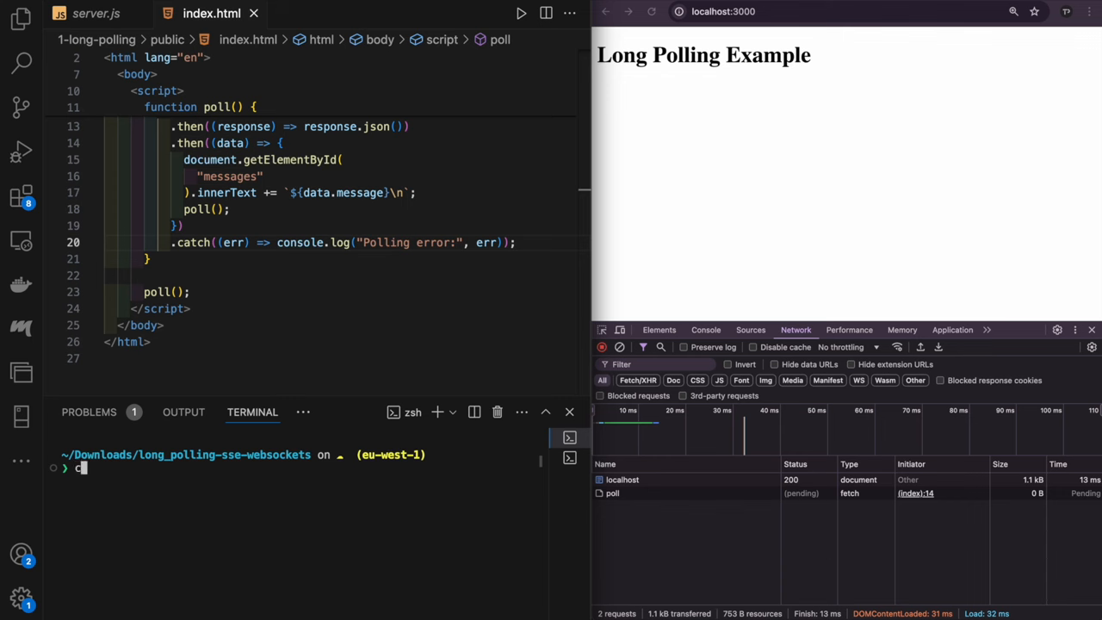
{"action": "type", "text": "curl -X POST -H \"Content-Type: application/json\" -d '{\"message\": \"Hello, client!\"}' http://localhost:3000/update"}
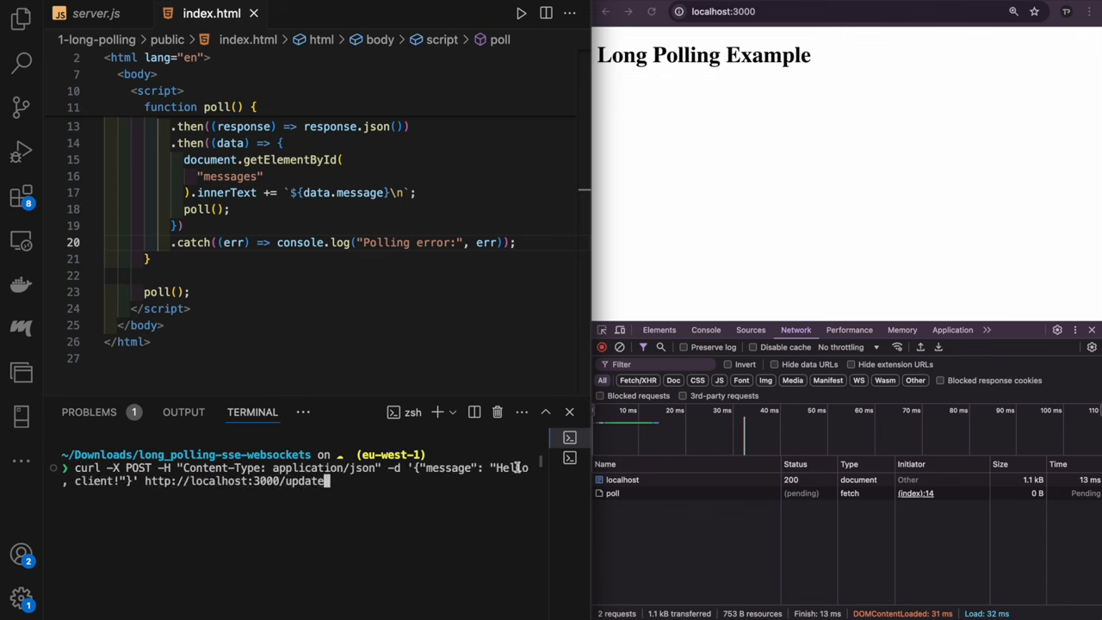
{"action": "key", "text": "Enter"}
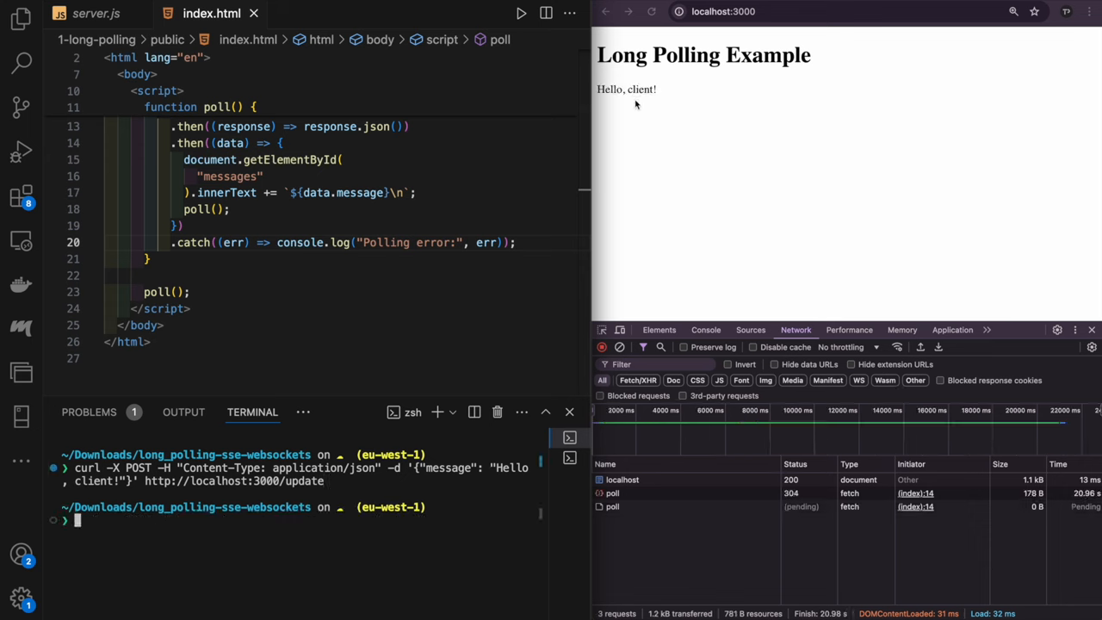
{"action": "mouse_move", "coordinate": [699, 513]}
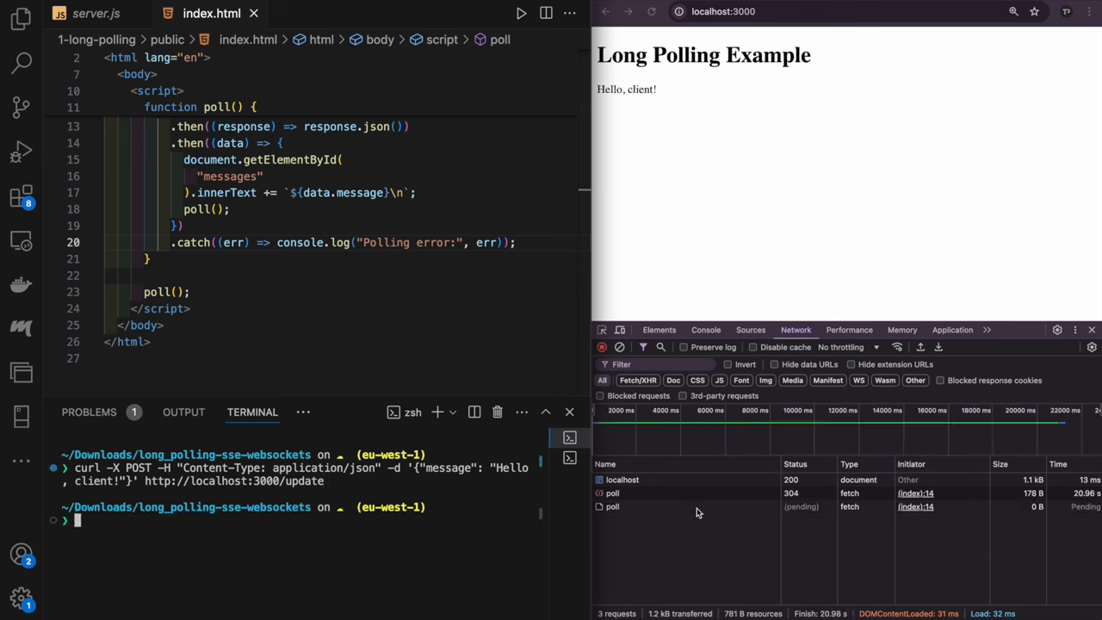
{"action": "left_click", "coordinate": [611, 506]}
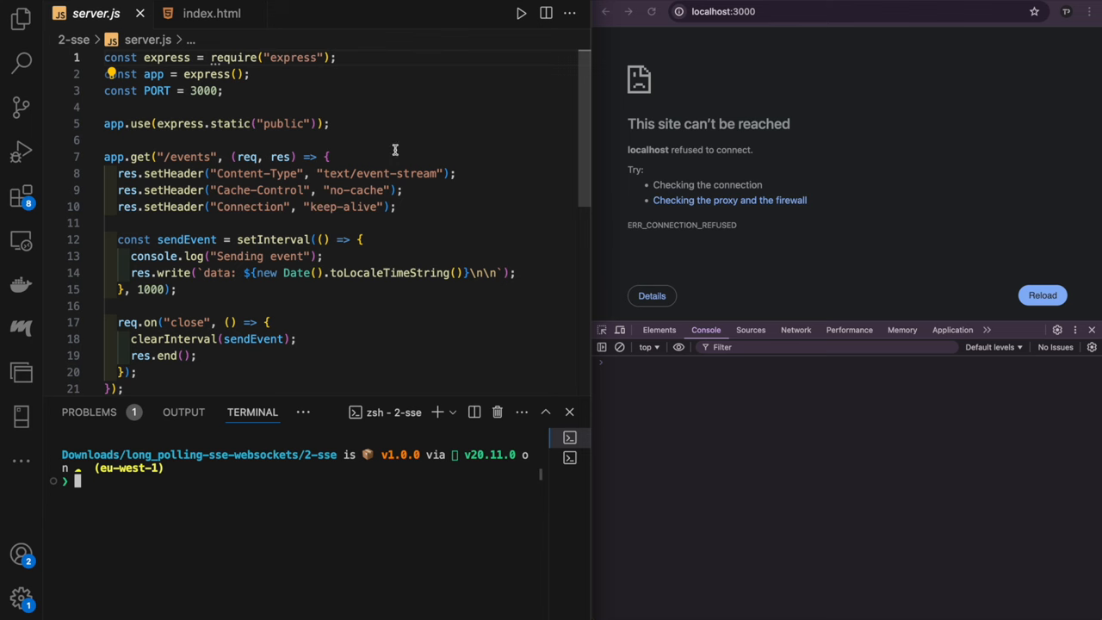
{"action": "mouse_move", "coordinate": [417, 172]}
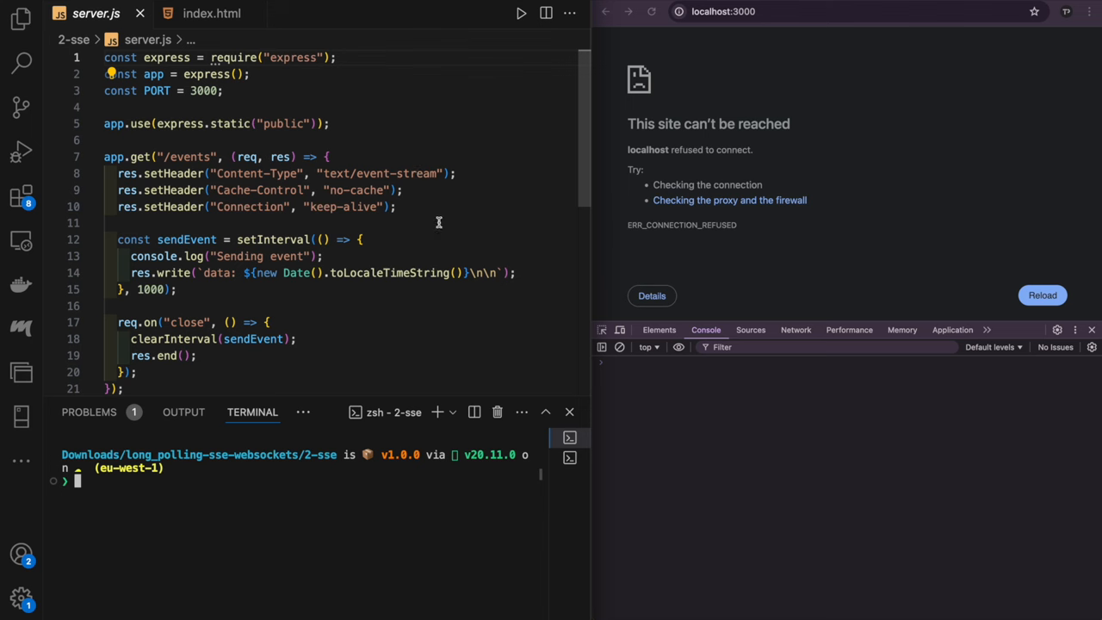
- Switch from the SSE /events route to the SSE demo's index.html client
{"action": "left_click", "coordinate": [200, 14]}
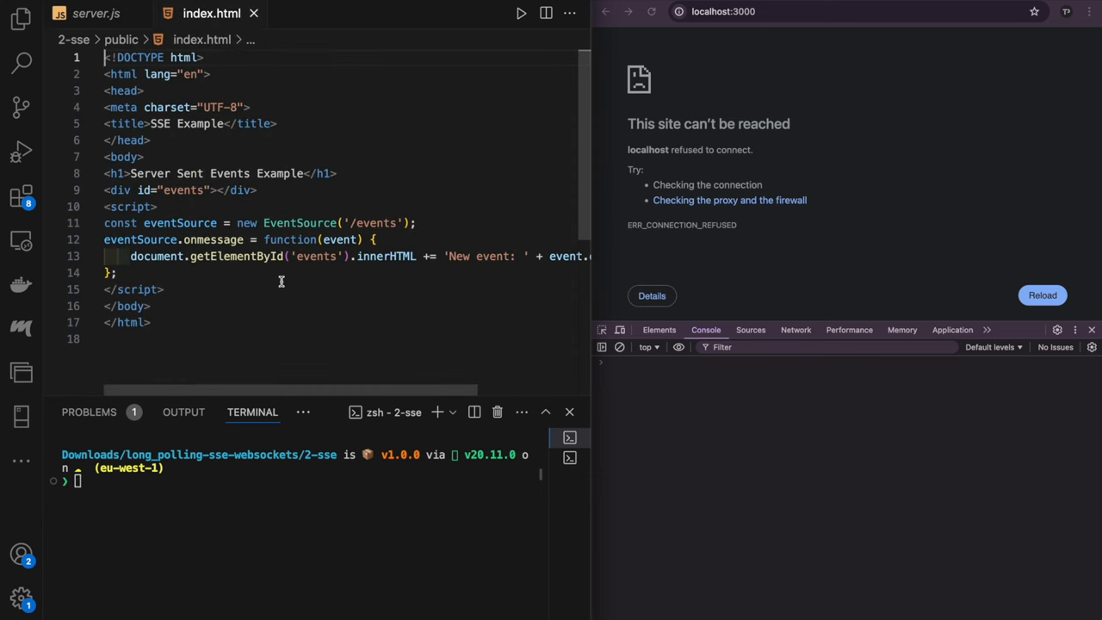
- Run node server.js to start the SSE server streaming events
{"action": "type", "text": "node s"}
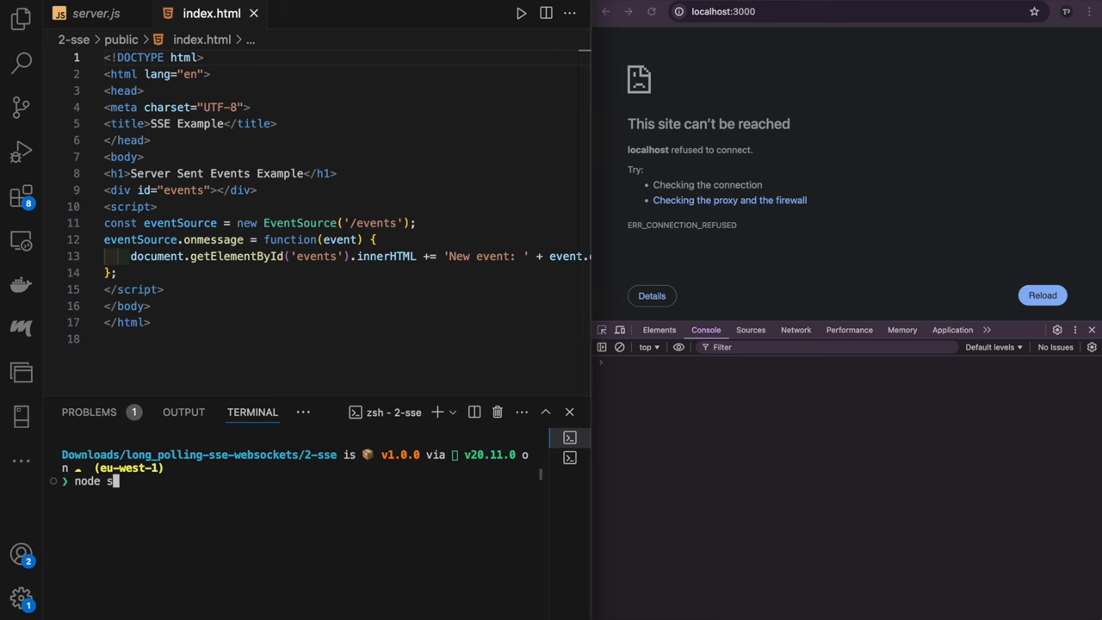
{"action": "type", "text": "erver.js"}
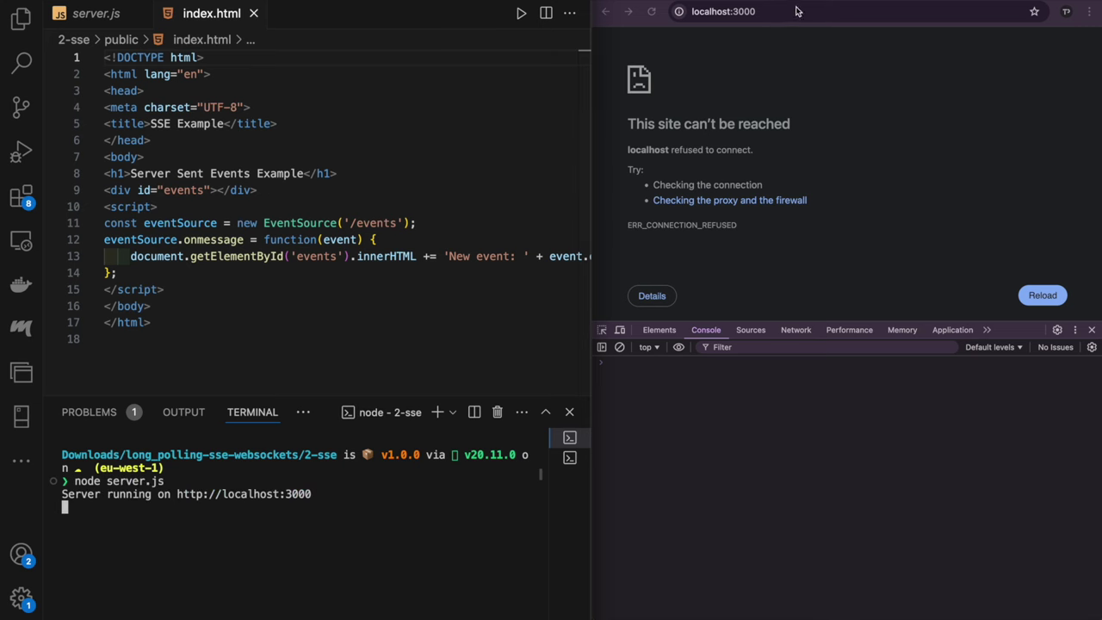
- Inspect the 'events' request in DevTools Network and view its streamed EventStream messages
{"action": "left_click", "coordinate": [651, 10]}
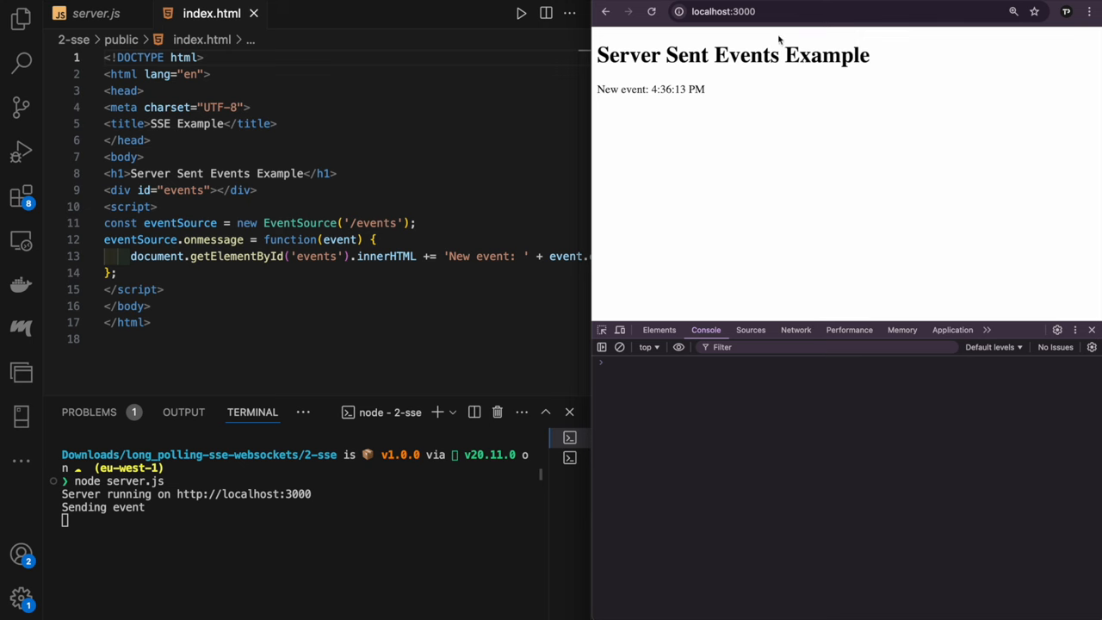
{"action": "left_click", "coordinate": [795, 331]}
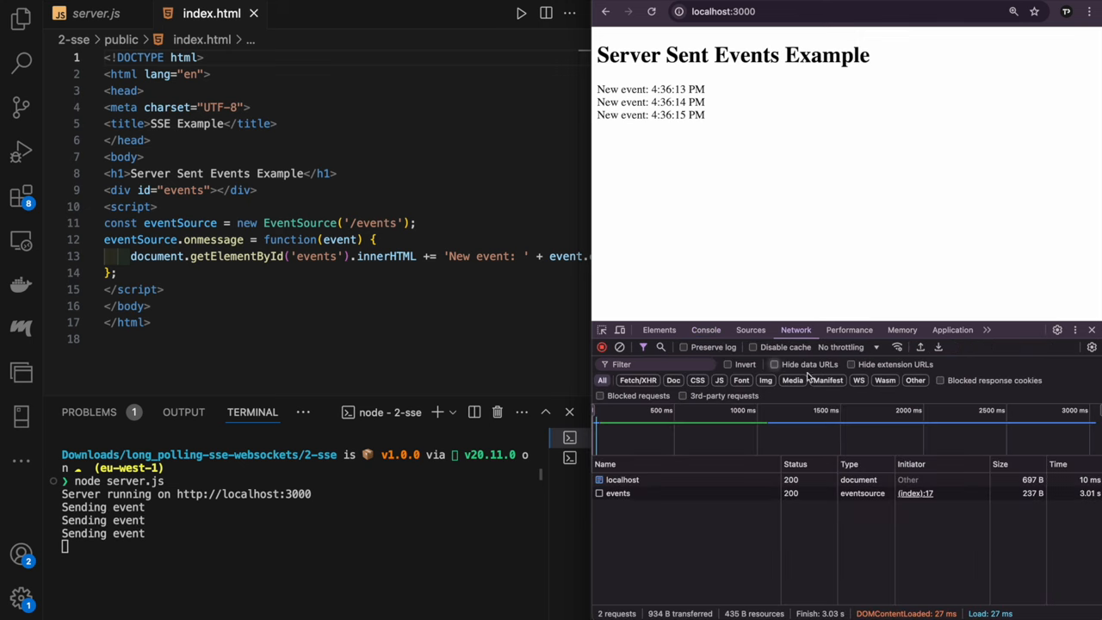
{"action": "left_click", "coordinate": [616, 492]}
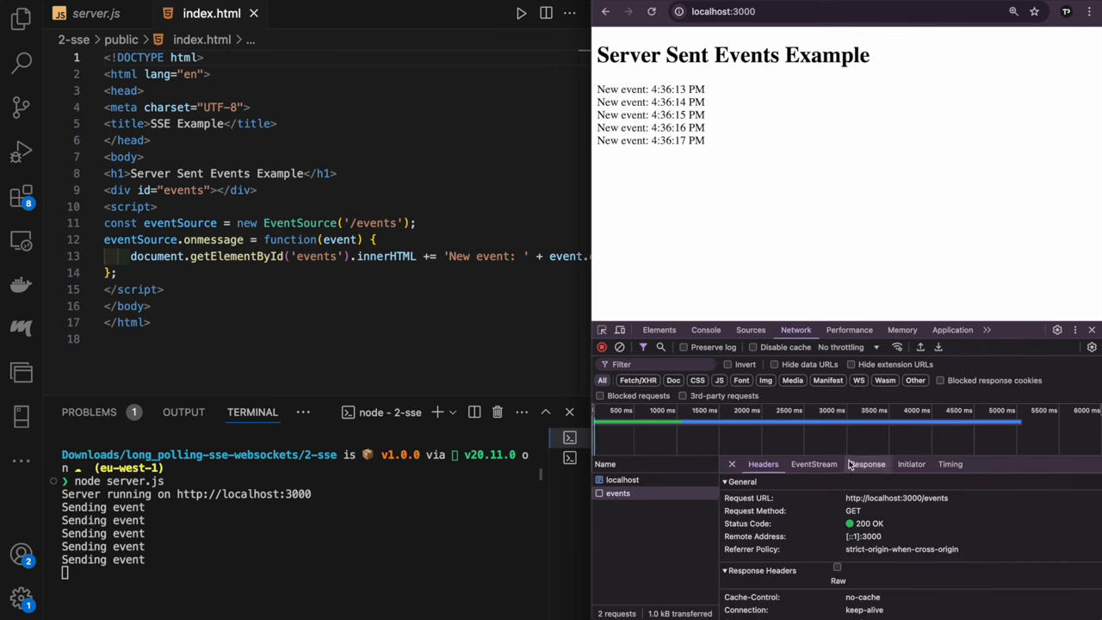
{"action": "left_click", "coordinate": [812, 463]}
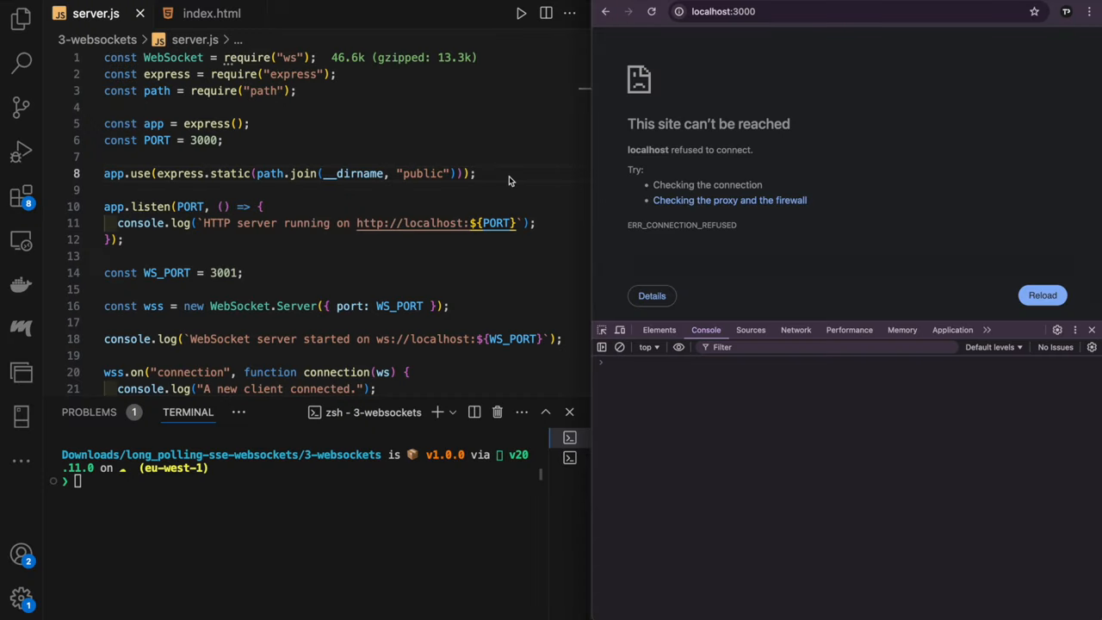
- Scroll server.js down to the setInterval ping broadcast, then switch to the WebSocket index.html
{"action": "scroll", "scroll_direction": "down", "scroll_amount": 3}
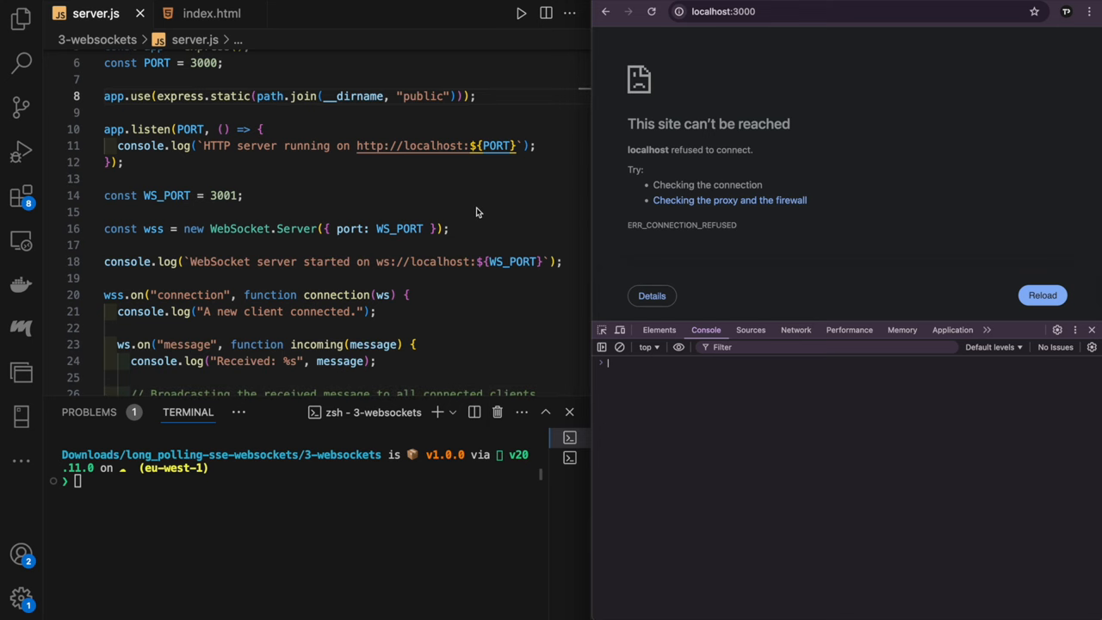
{"action": "scroll", "scroll_direction": "down", "scroll_amount": 3}
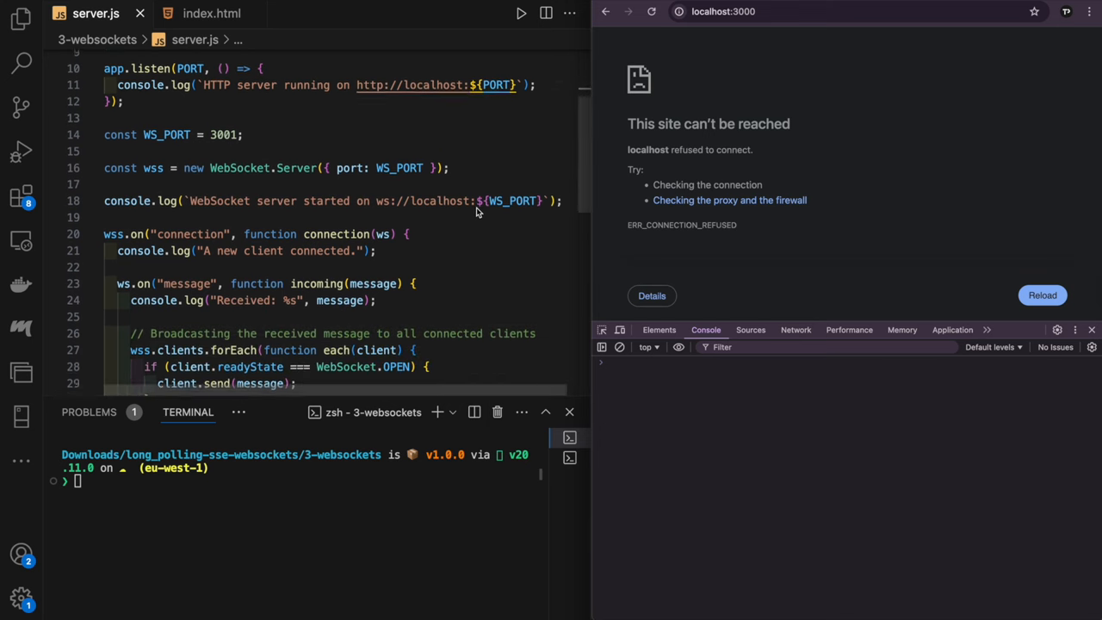
{"action": "scroll", "scroll_direction": "down", "scroll_amount": 3}
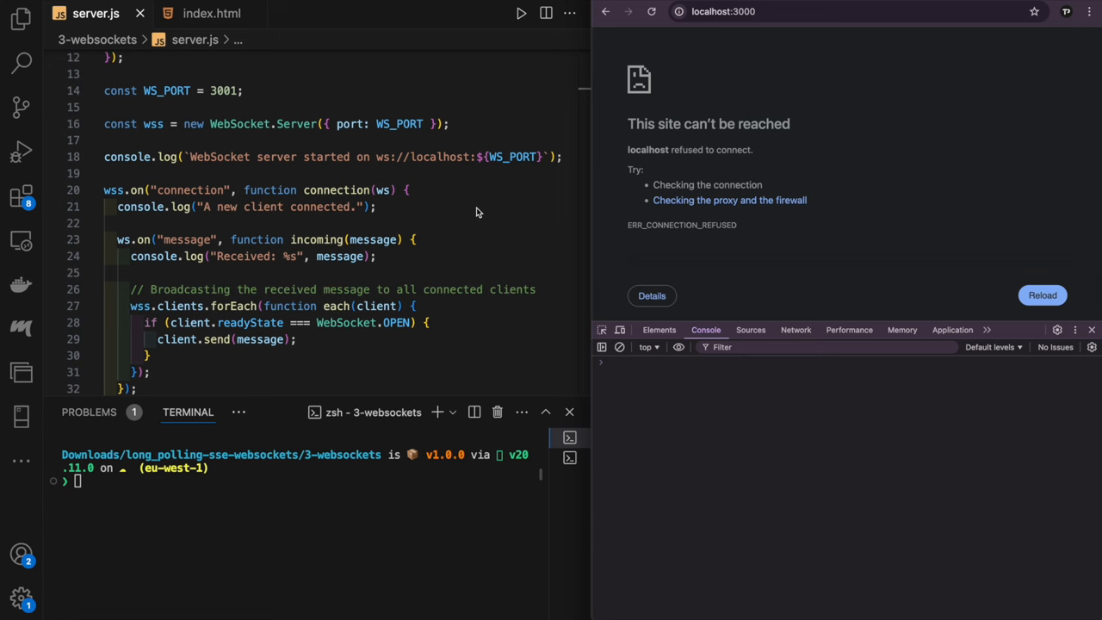
{"action": "scroll", "scroll_direction": "down", "scroll_amount": 3}
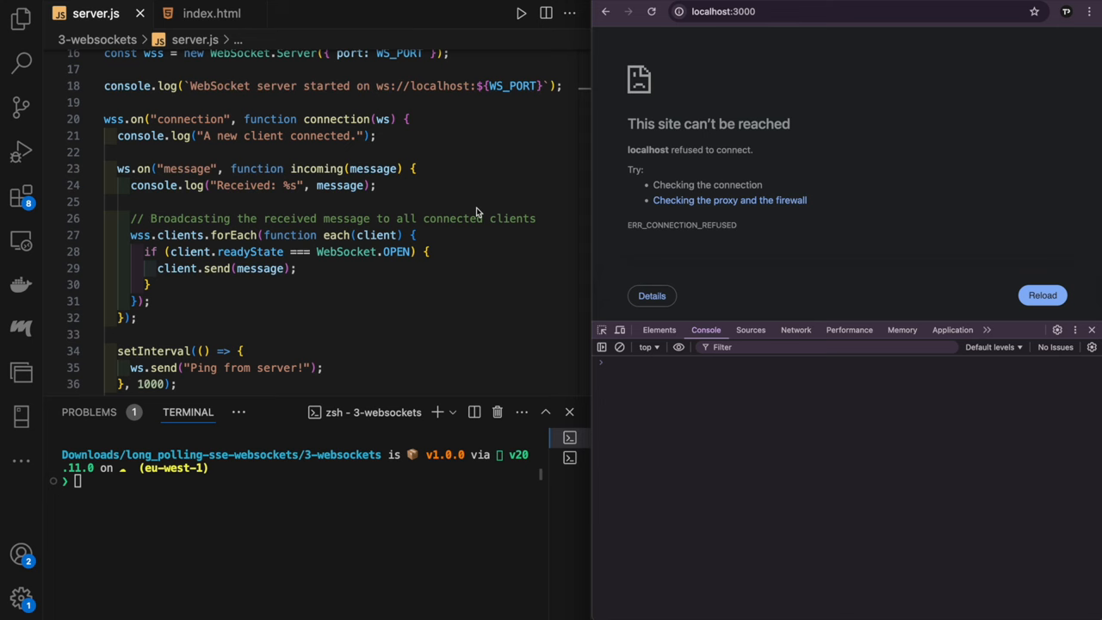
{"action": "left_click", "coordinate": [198, 14]}
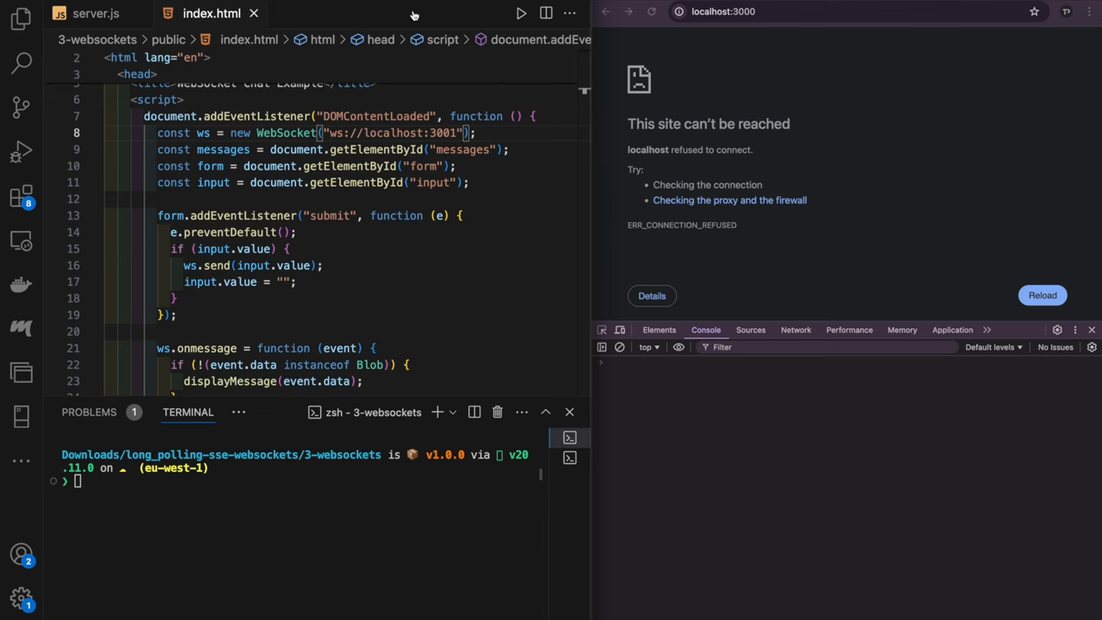
{"action": "mouse_move", "coordinate": [421, 19]}
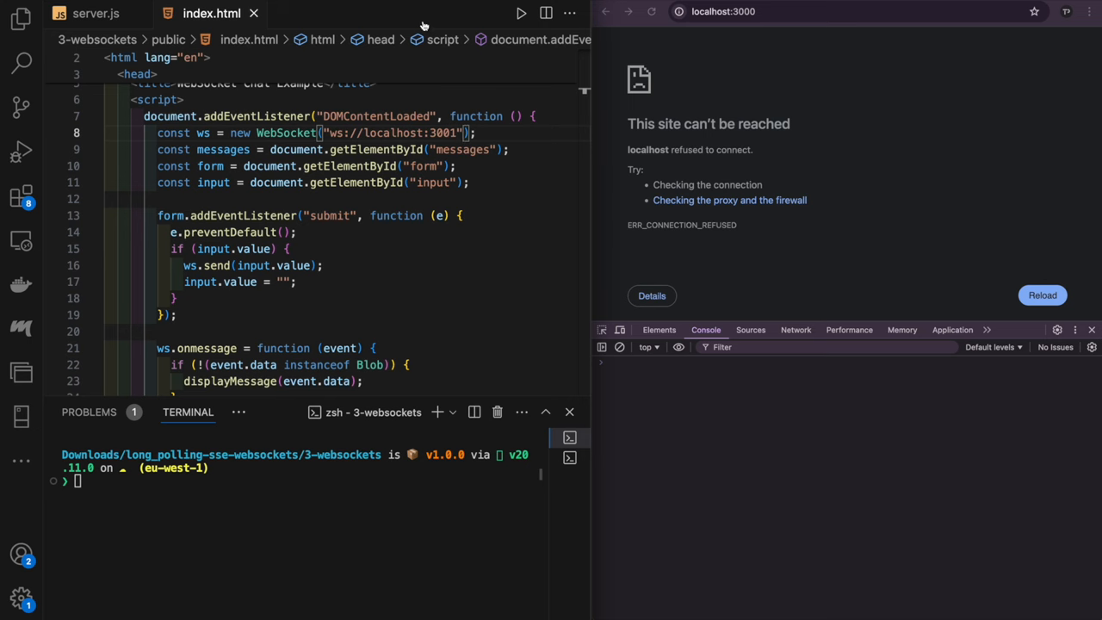
{"action": "scroll", "scroll_direction": "down", "scroll_amount": 3}
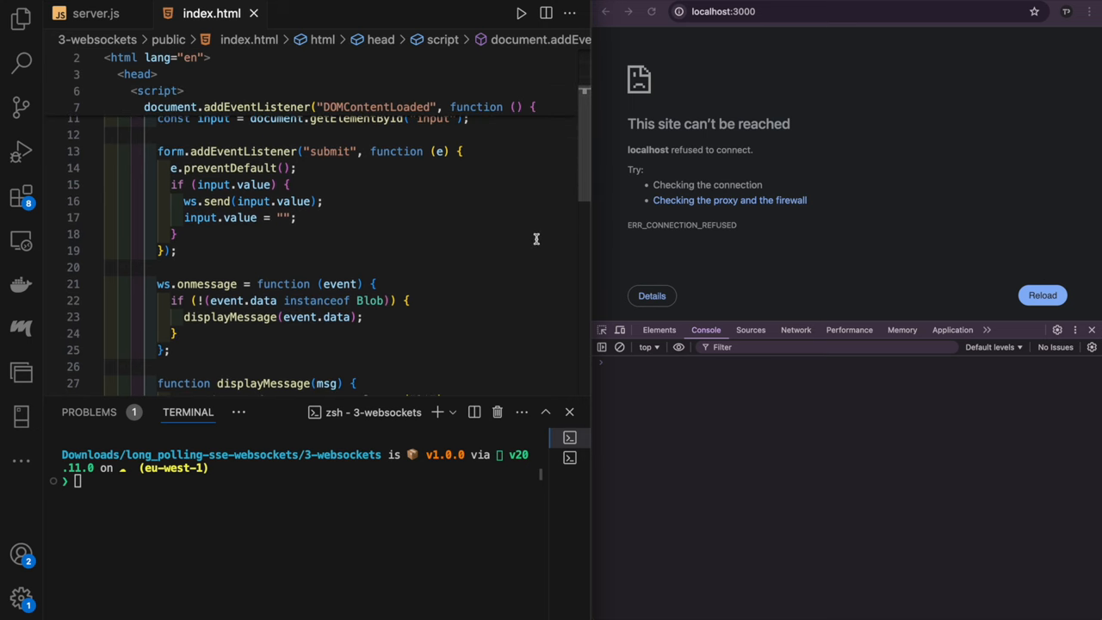
{"action": "scroll", "scroll_direction": "down", "scroll_amount": 3}
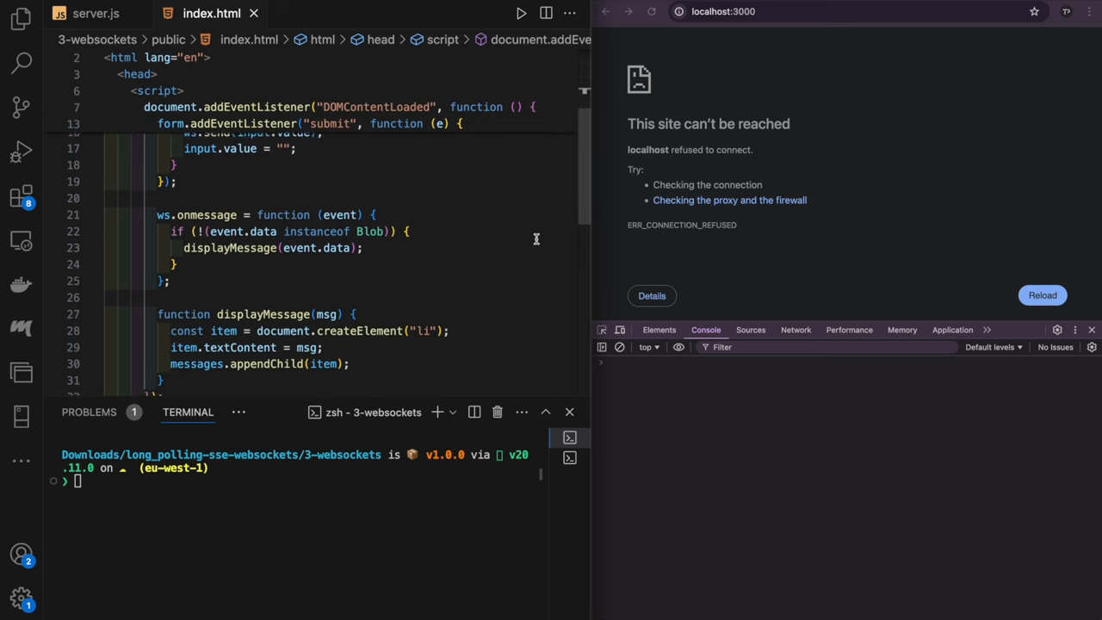
{"action": "scroll", "scroll_direction": "down", "scroll_amount": 3}
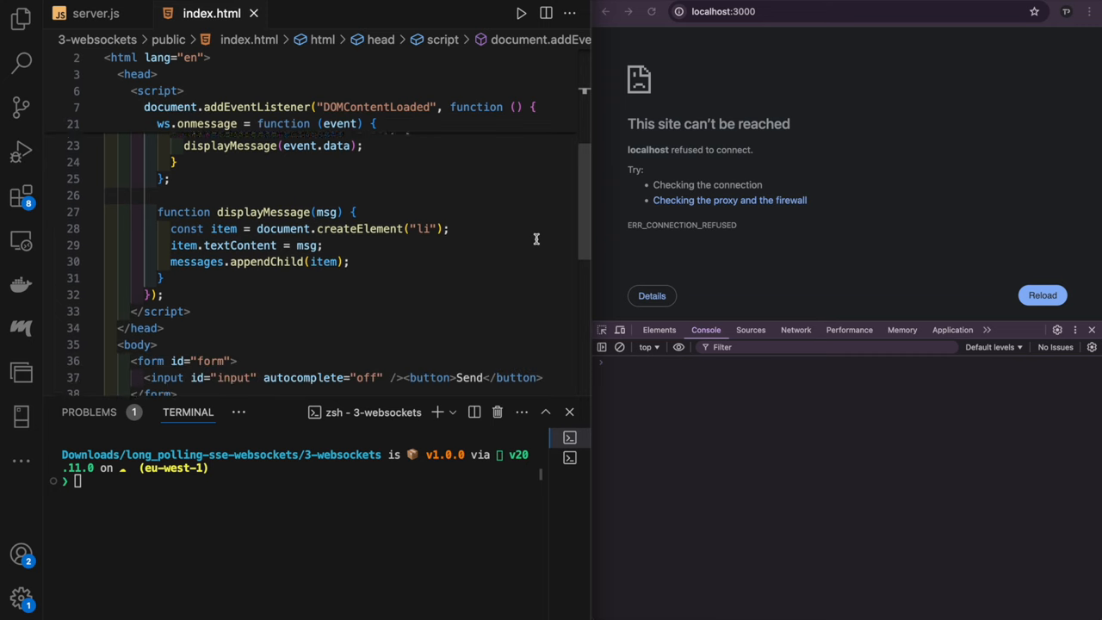
{"action": "scroll", "scroll_direction": "down", "scroll_amount": 3}
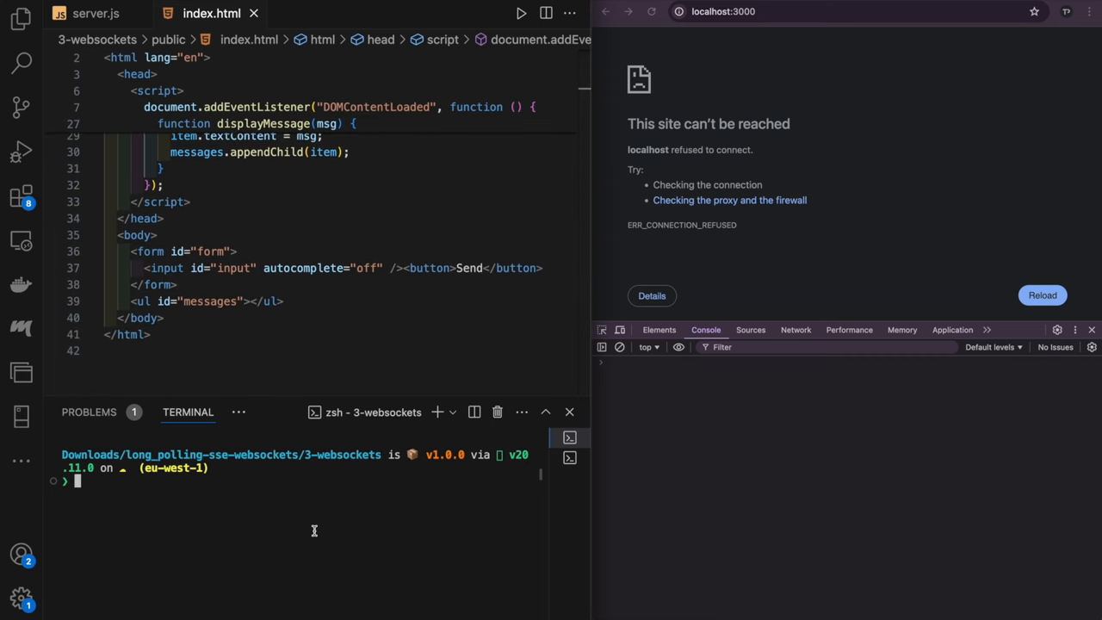
- Run node server.js to start the WebSocket server on ws://localhost:3001 with HTTP on 3000
{"action": "type", "text": "node server.js"}
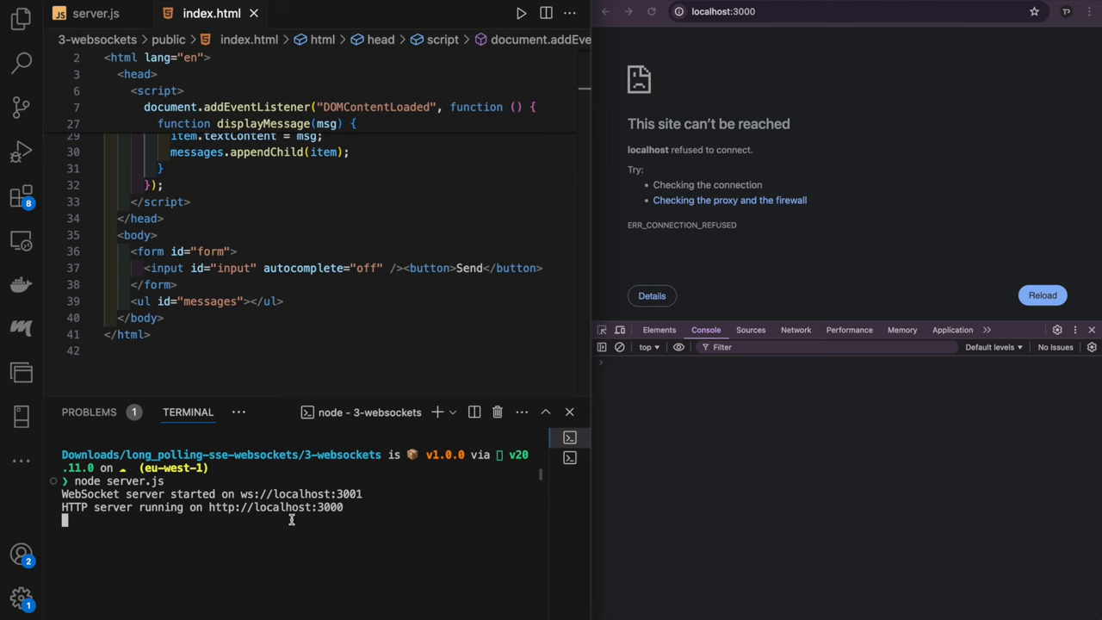
- Reload localhost:3000 to receive server pings and send a client message the terminal logs
{"action": "left_click", "coordinate": [1040, 294]}
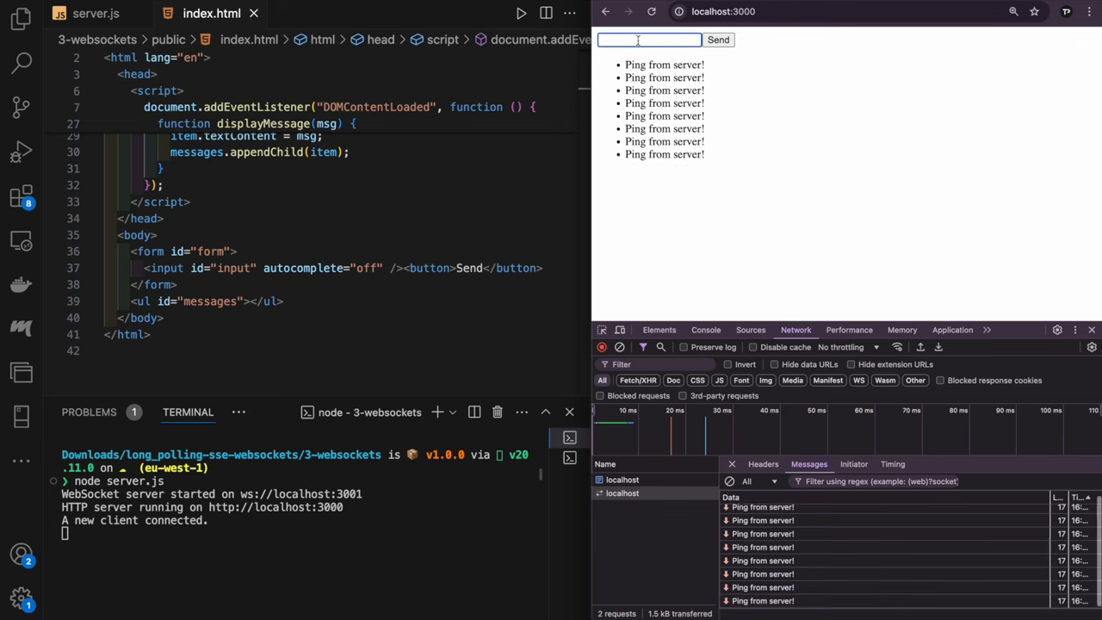
{"action": "left_click", "coordinate": [718, 40]}
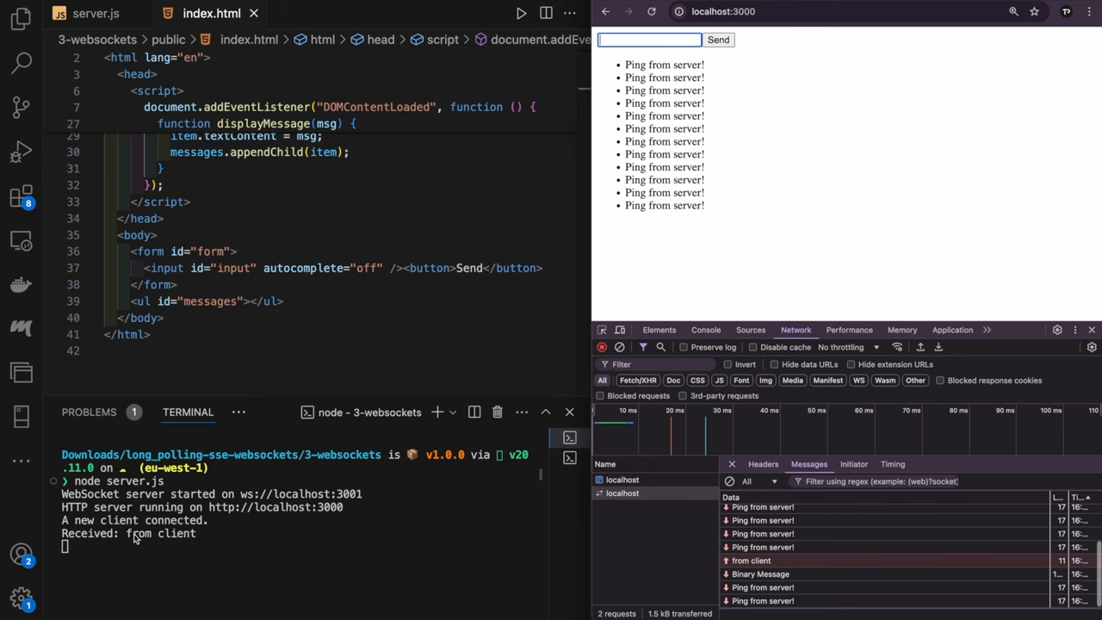
{"action": "type", "text": "an"}
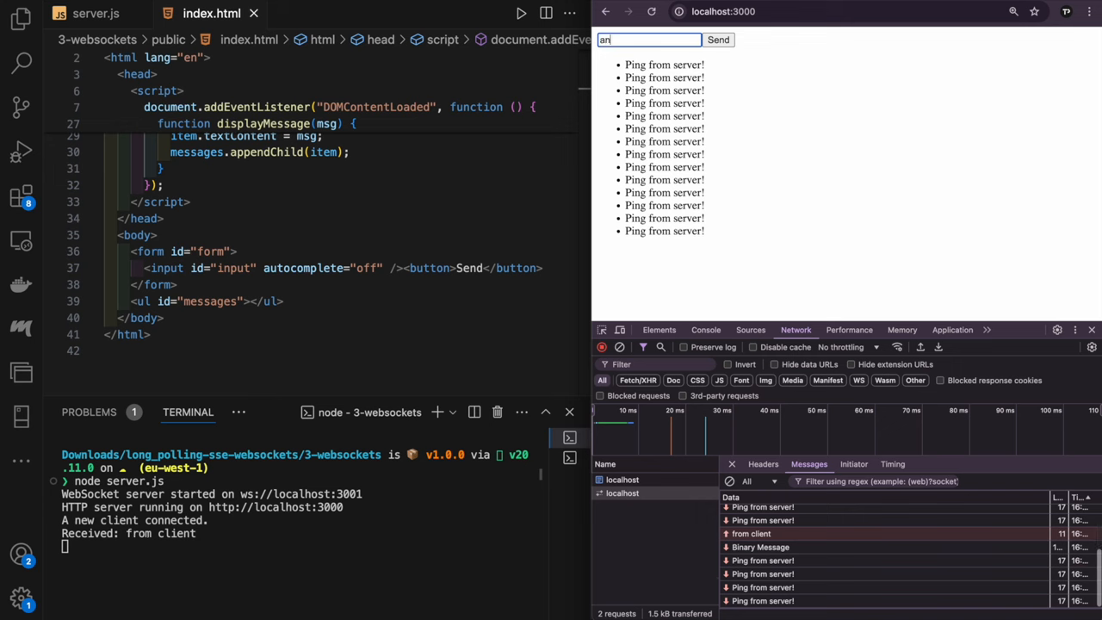
{"action": "left_click", "coordinate": [717, 39]}
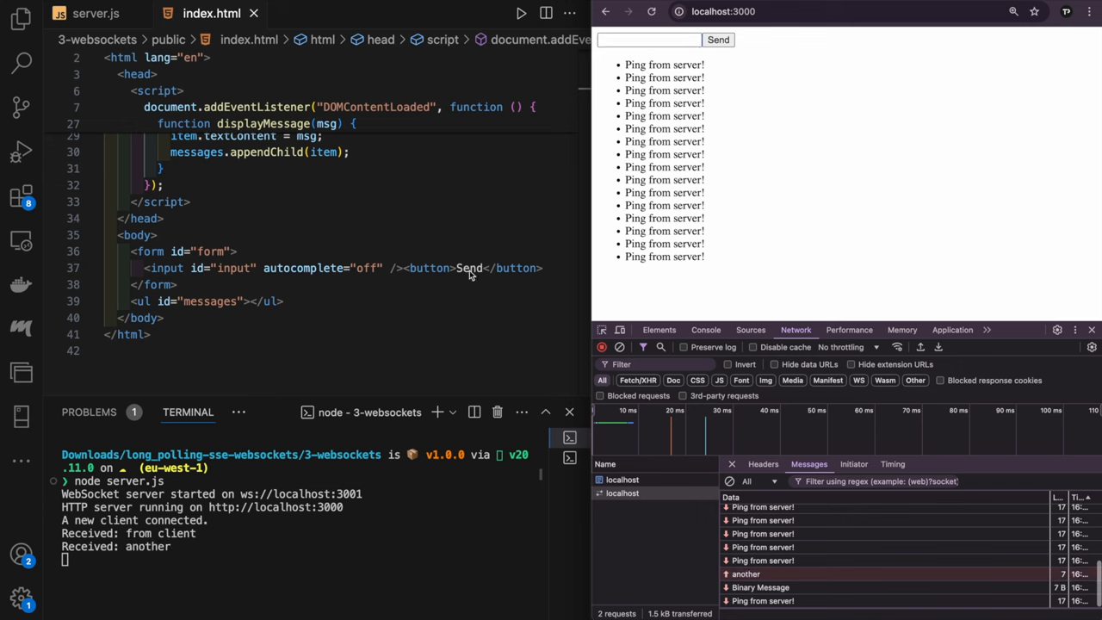